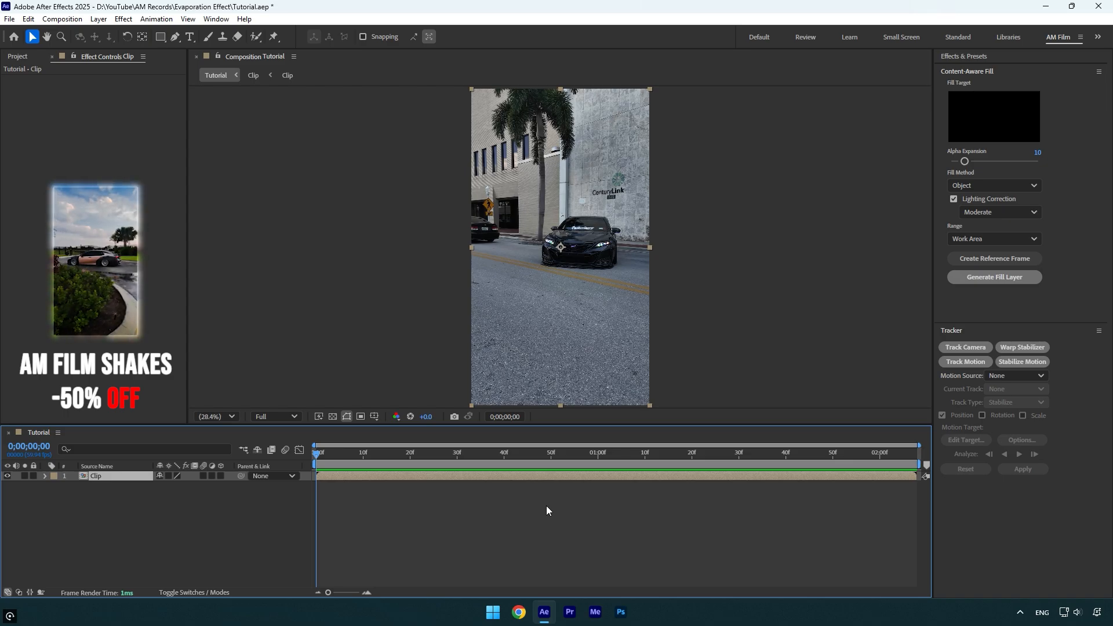
- Roto-brush the car in the Clip layer viewer with an inverted, fine-tuned matte
click(254, 36)
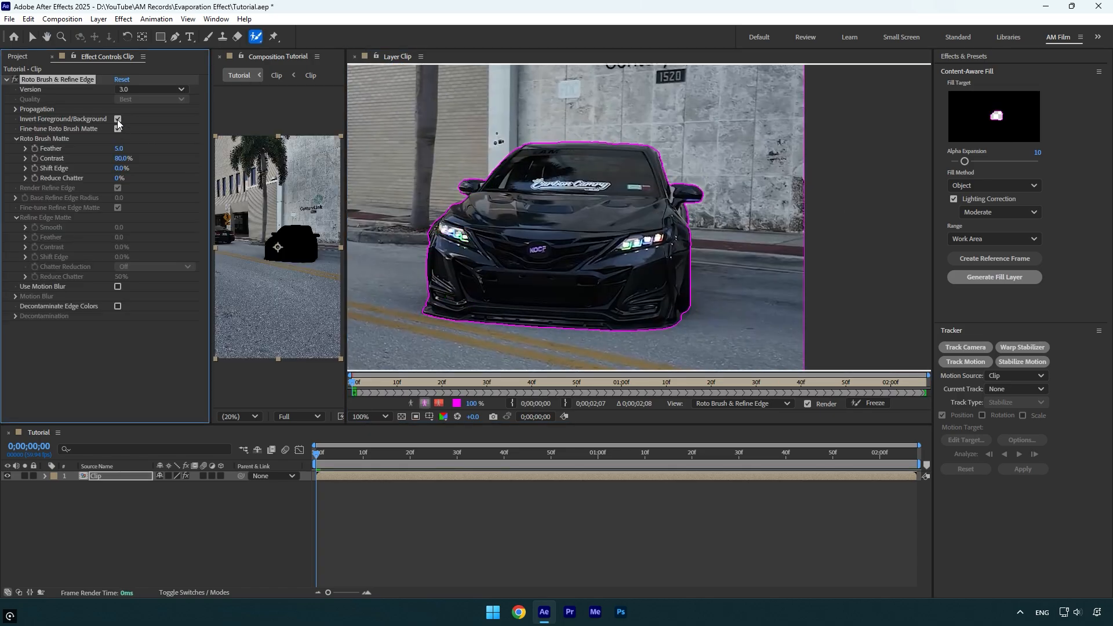
click(117, 128)
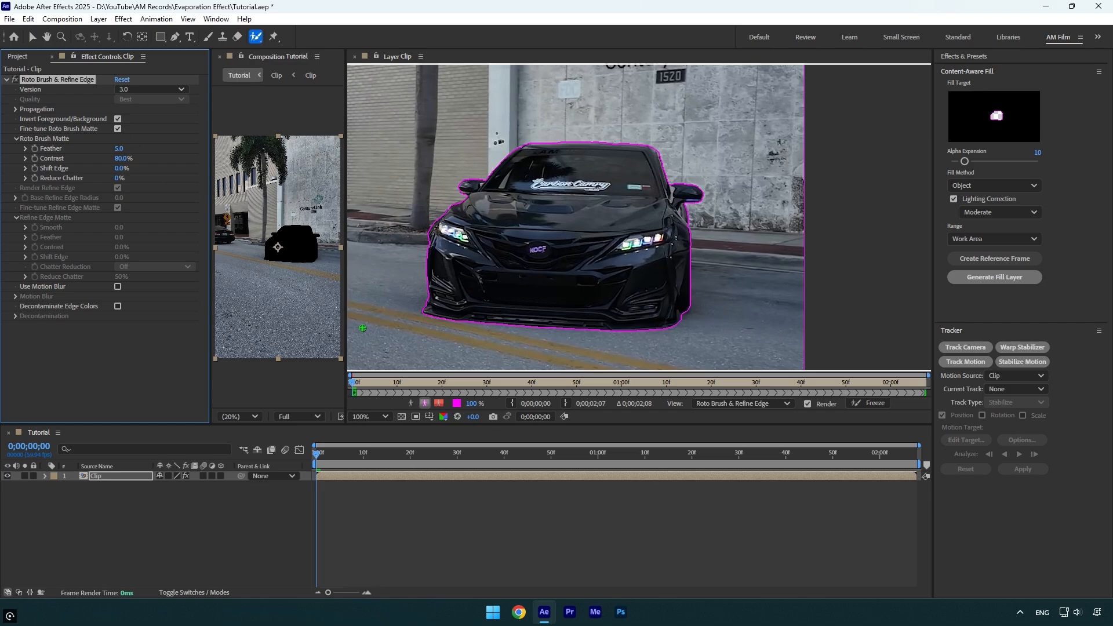
- Duplicate Clip as 'Car only', un-invert its matte and freeze it across frames
click(875, 403)
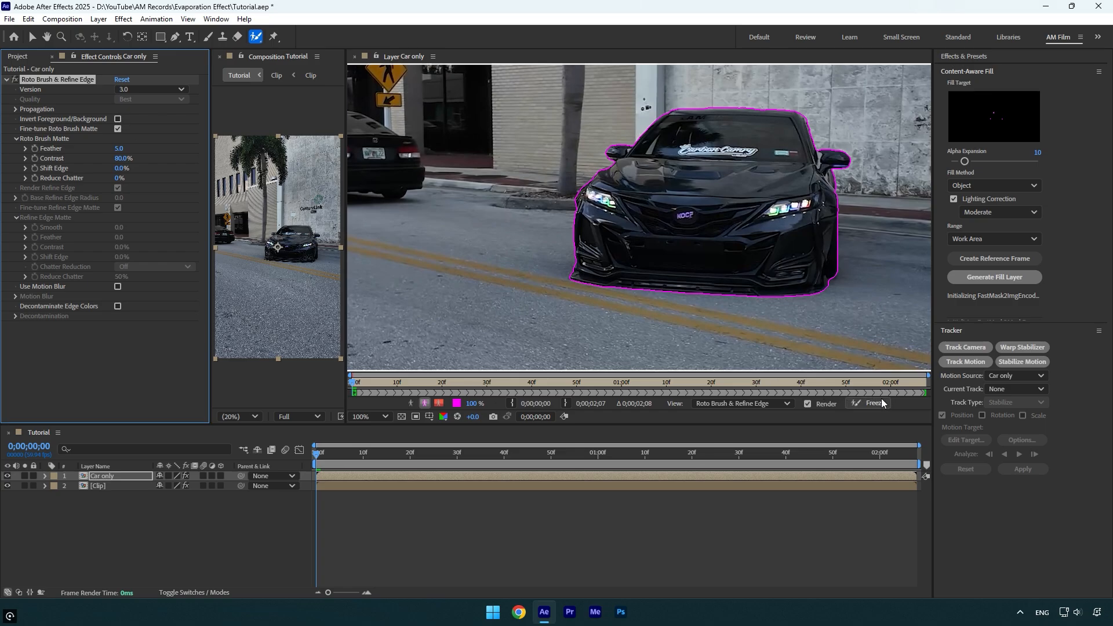
click(871, 403)
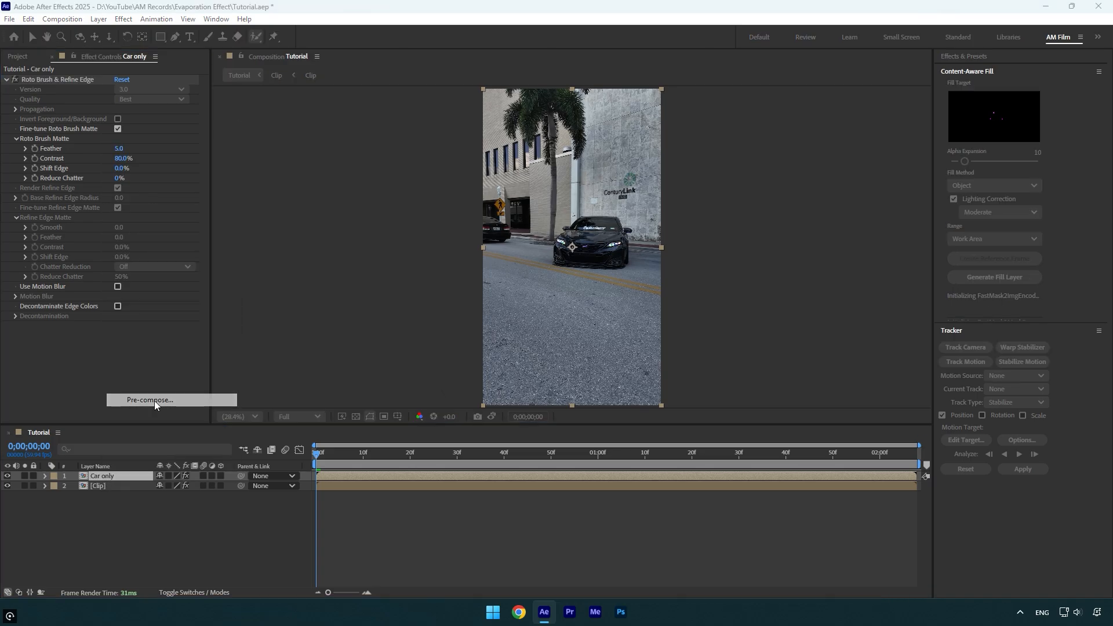
- Pre-compose Car only moving all attributes, then auto-trace its alpha into a mask
click(149, 400)
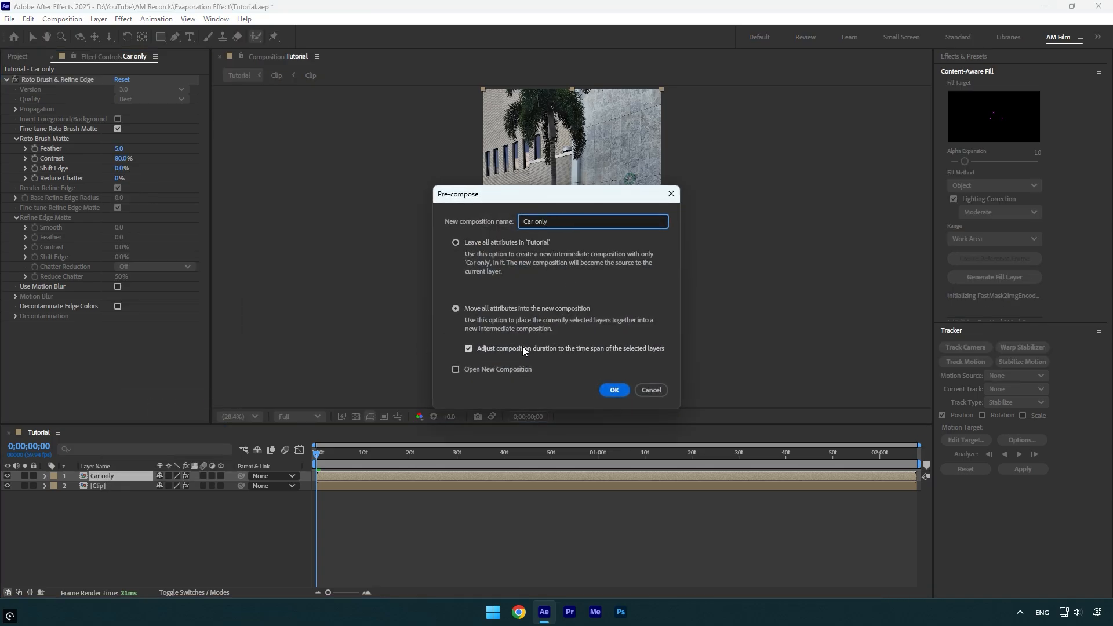
click(613, 390)
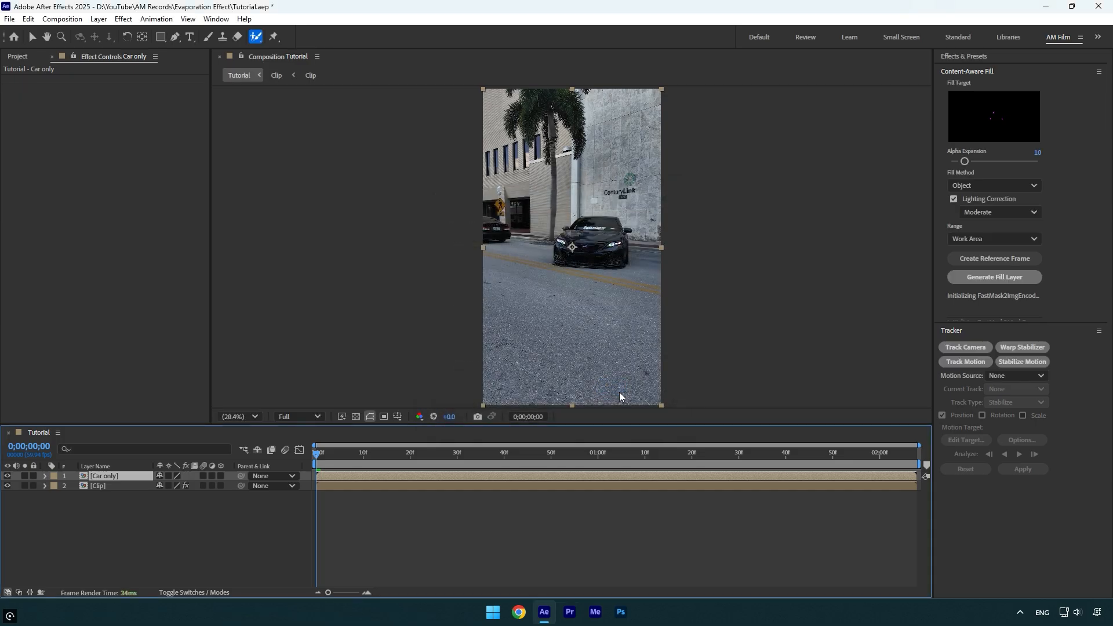
mouse_move(98, 22)
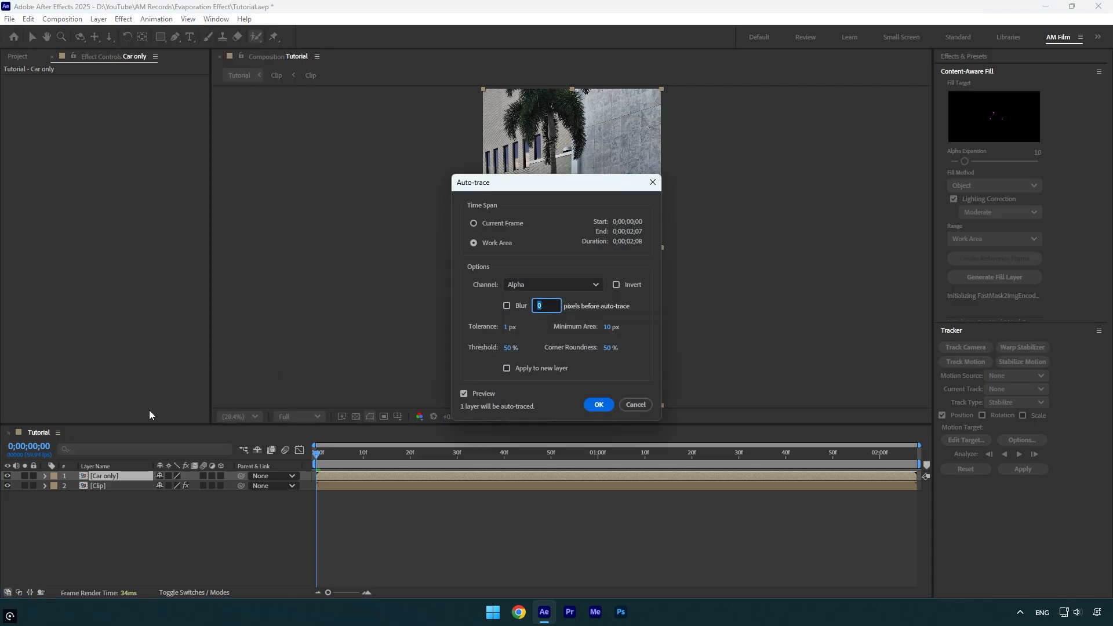
click(597, 404)
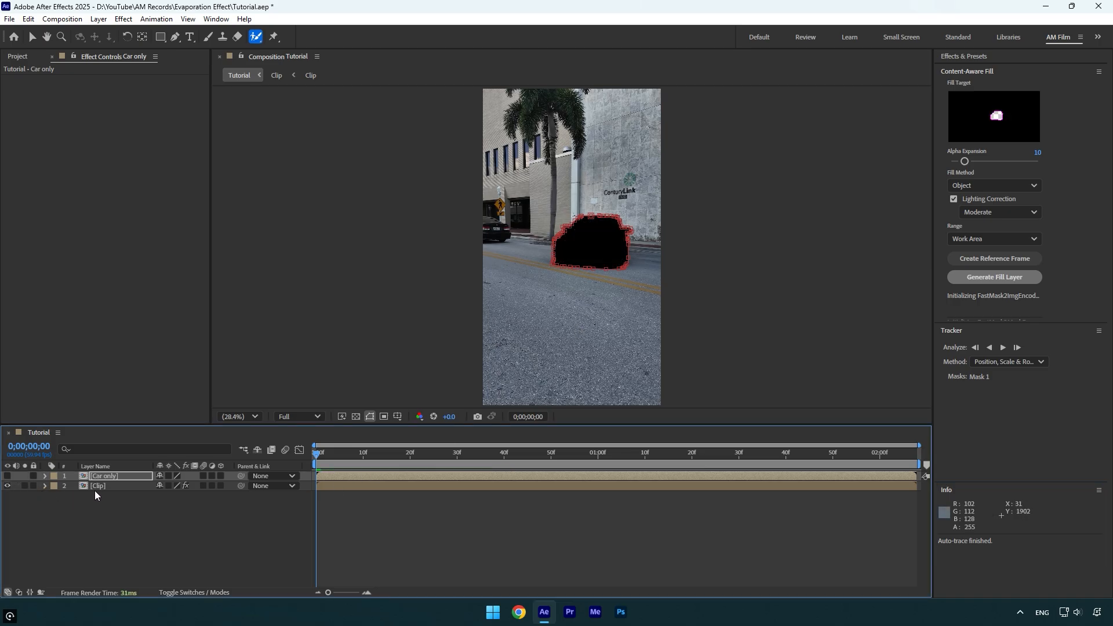
- Create a Content-Aware Fill reference frame from the Clip layer, opening it in Photoshop
click(98, 486)
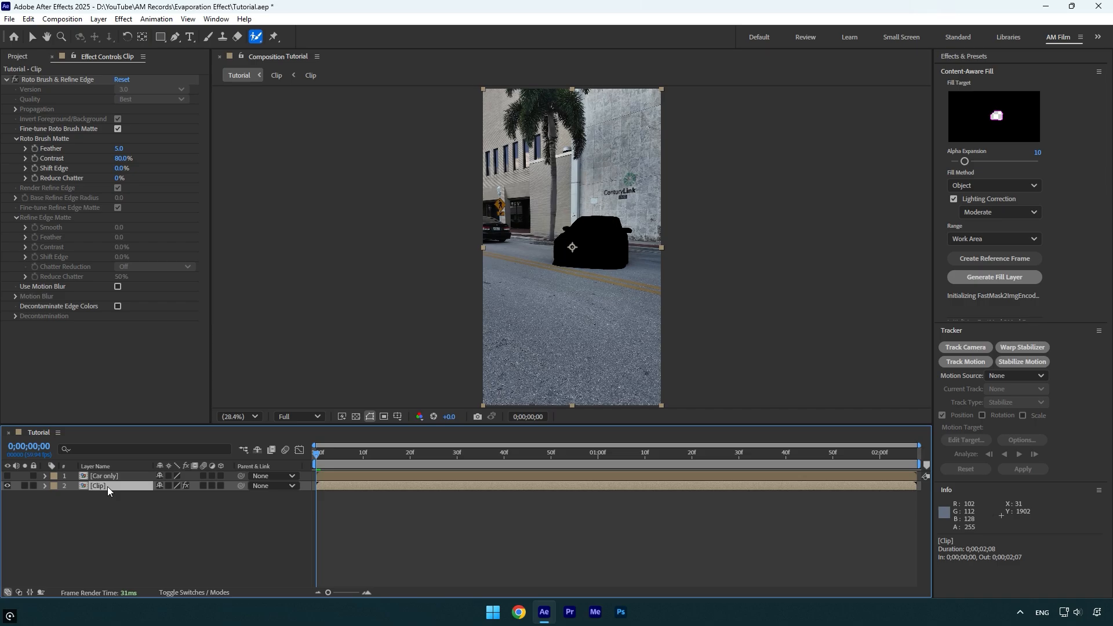
mouse_move(936, 137)
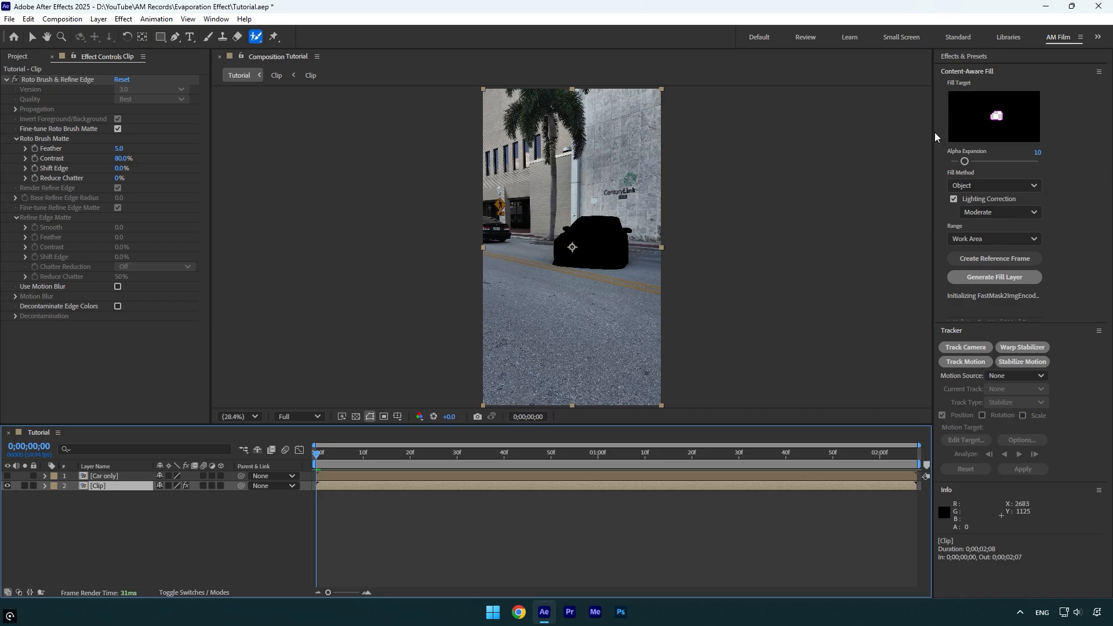
click(993, 257)
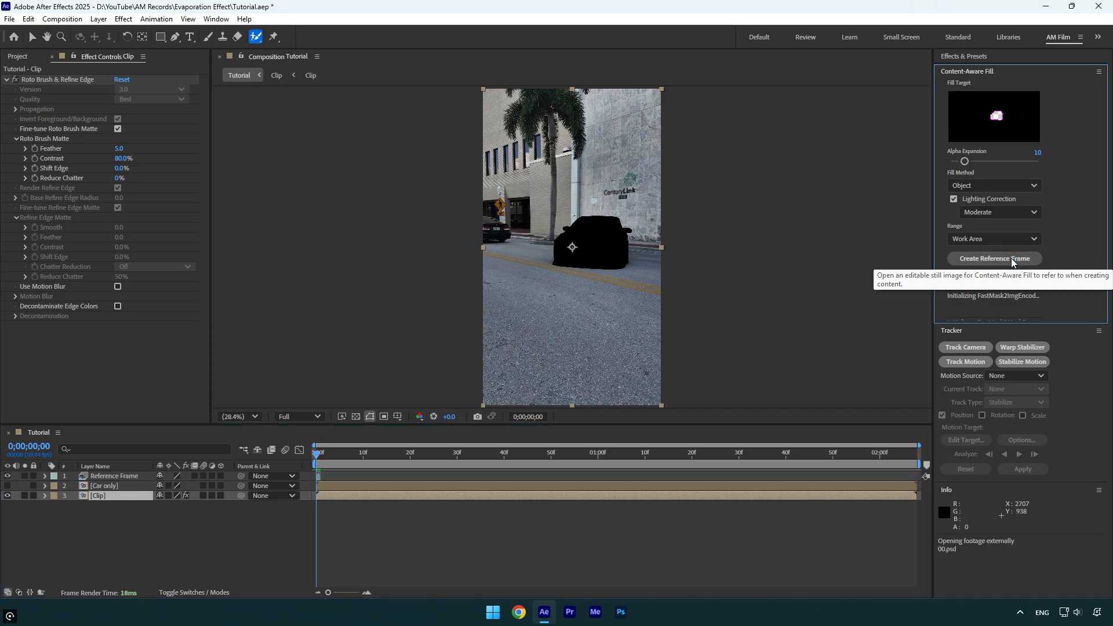
click(993, 259)
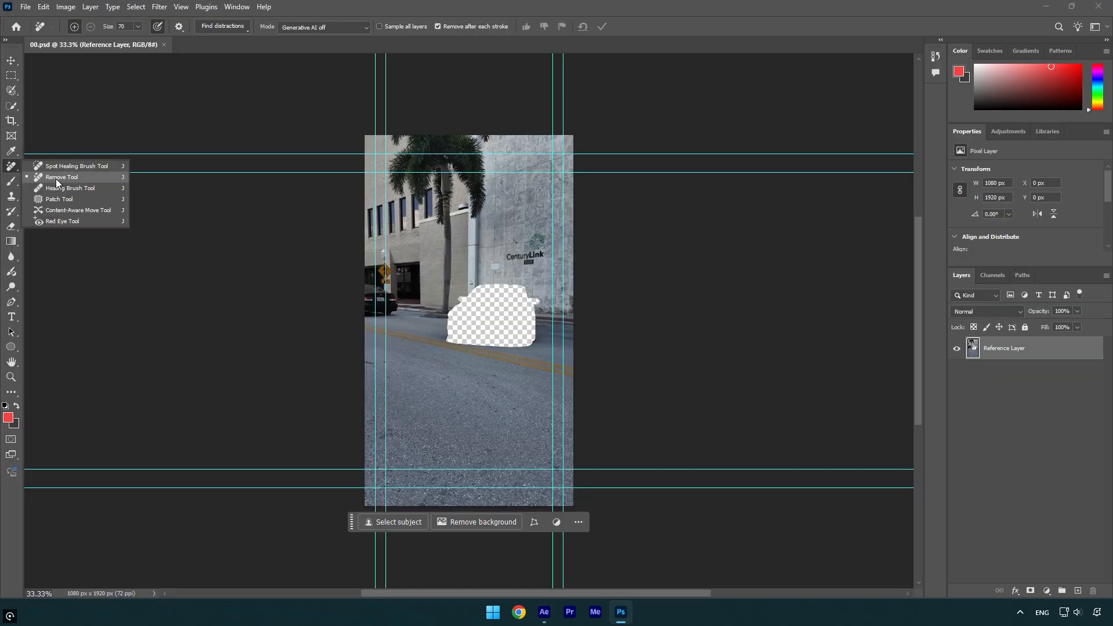
- Remove-tool the transparent car area into matching road and wall, then save the frame
click(61, 177)
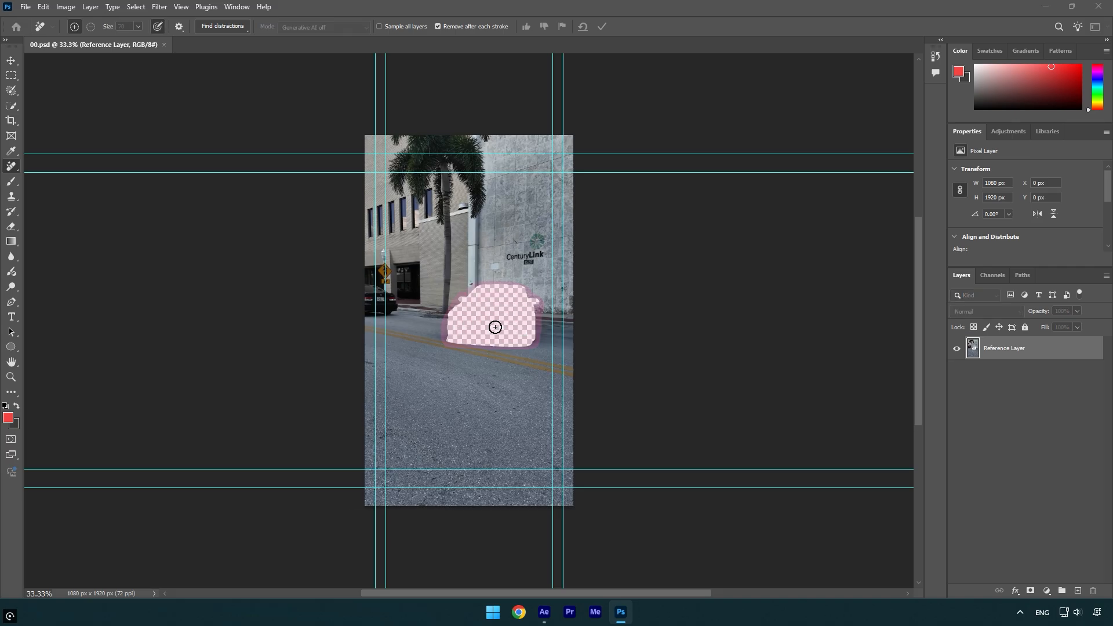
click(495, 326)
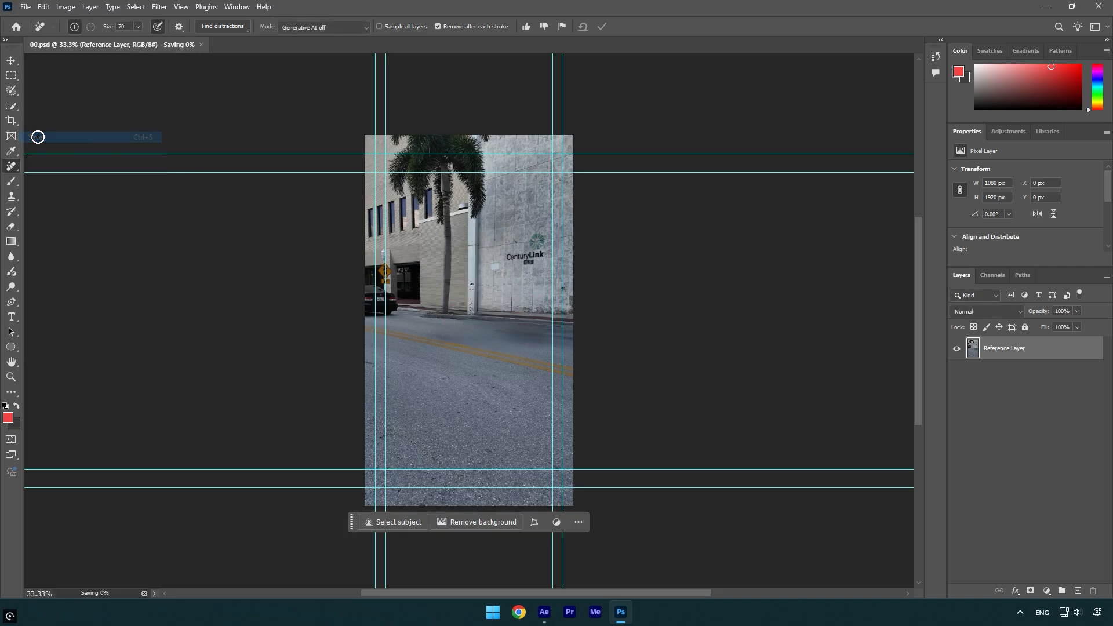
click(544, 611)
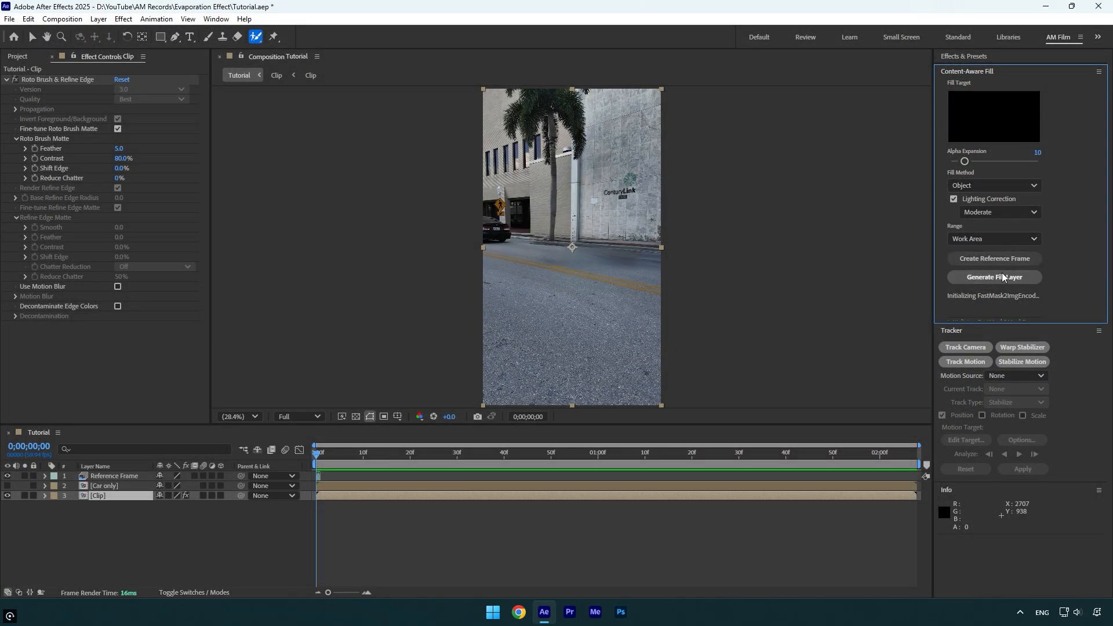
- Generate the Content-Aware Fill layer showing the street without the car
click(993, 277)
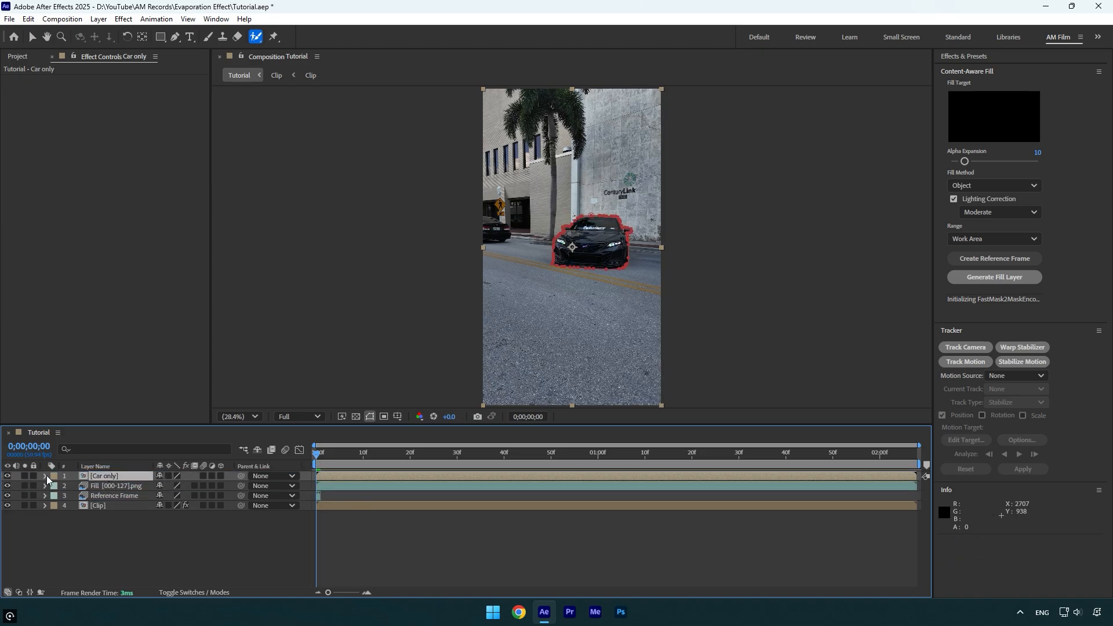
- Set Mask 1 to Subtract and keyframe Mask Expansion from 0 to -86.3 px with feather 50
click(44, 476)
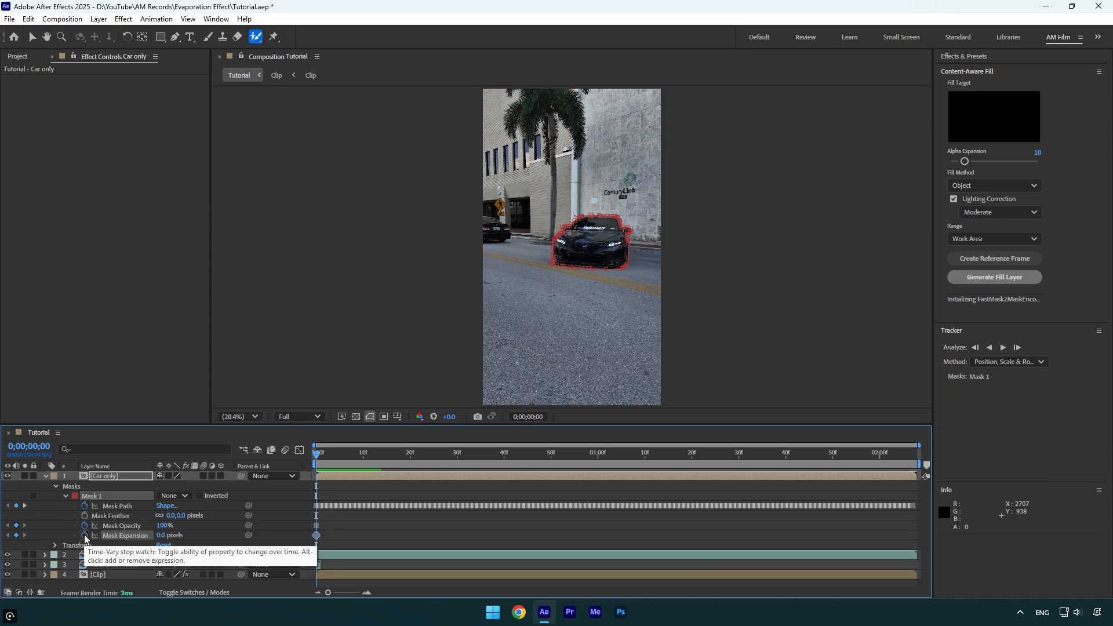
click(173, 496)
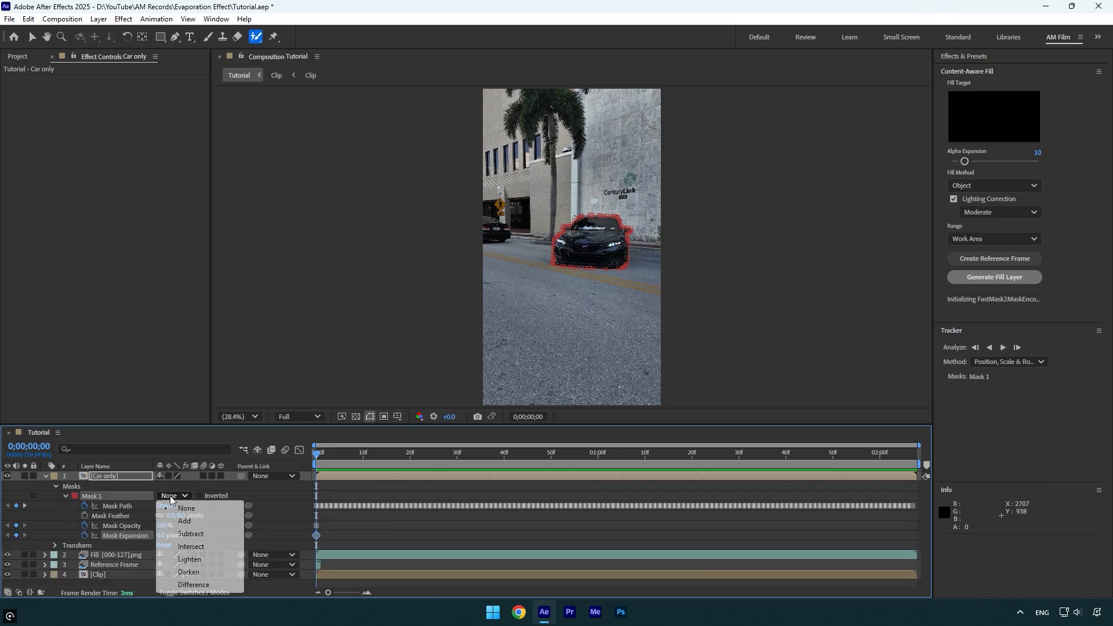
click(191, 534)
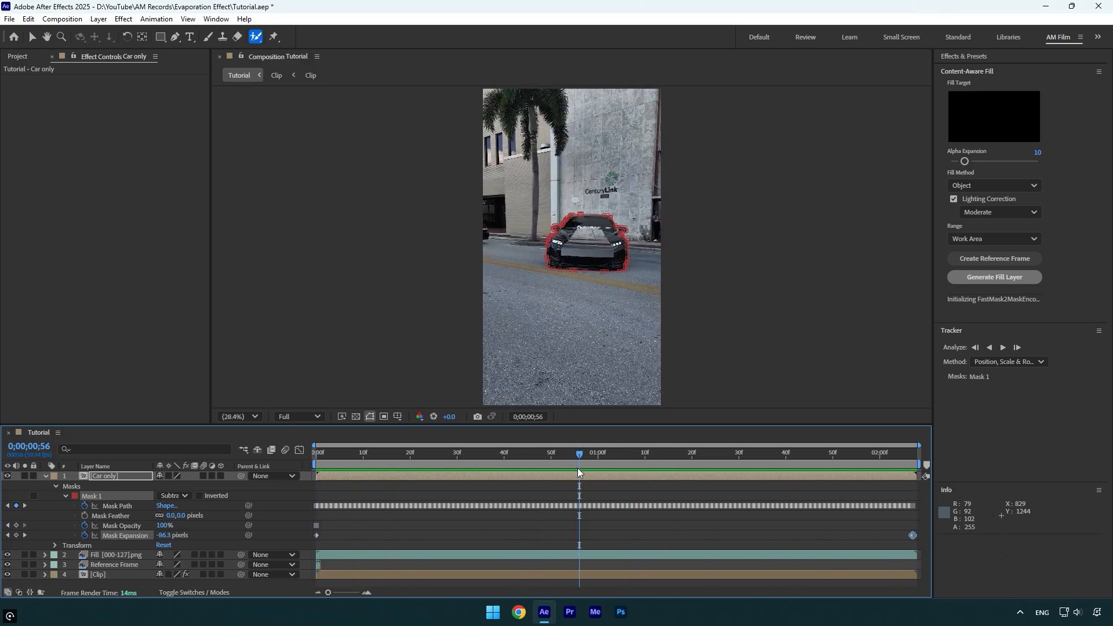
mouse_move(279, 523)
text(50)
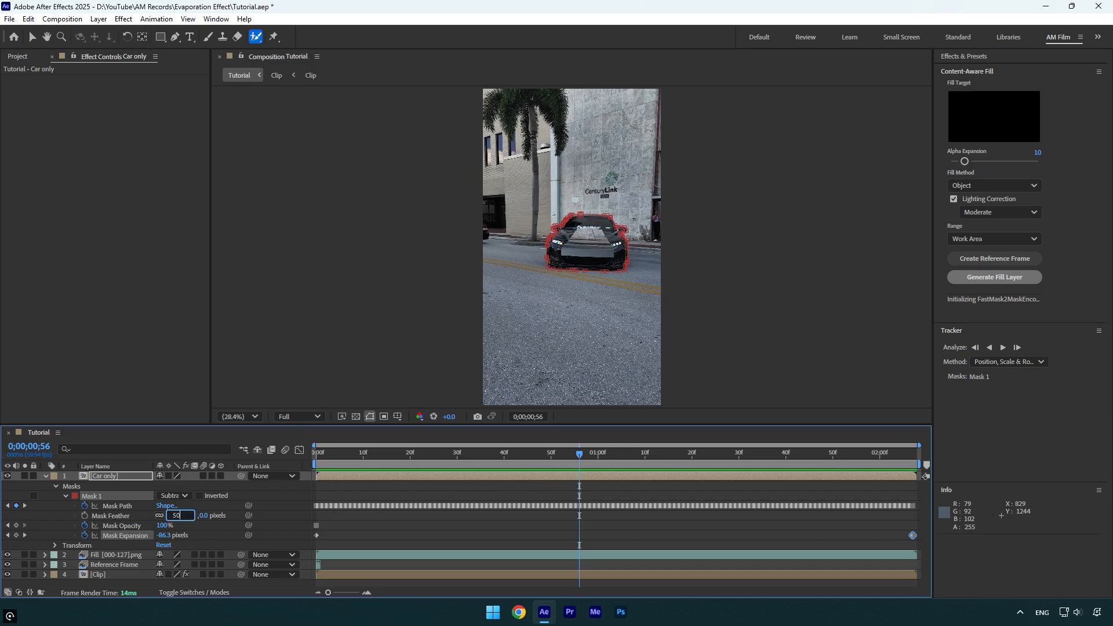
- Add Turbulent Displace set to Turbulent Smoother, keyframed Amount, size 1000, complexity 10, evolution 90°
text(tur)
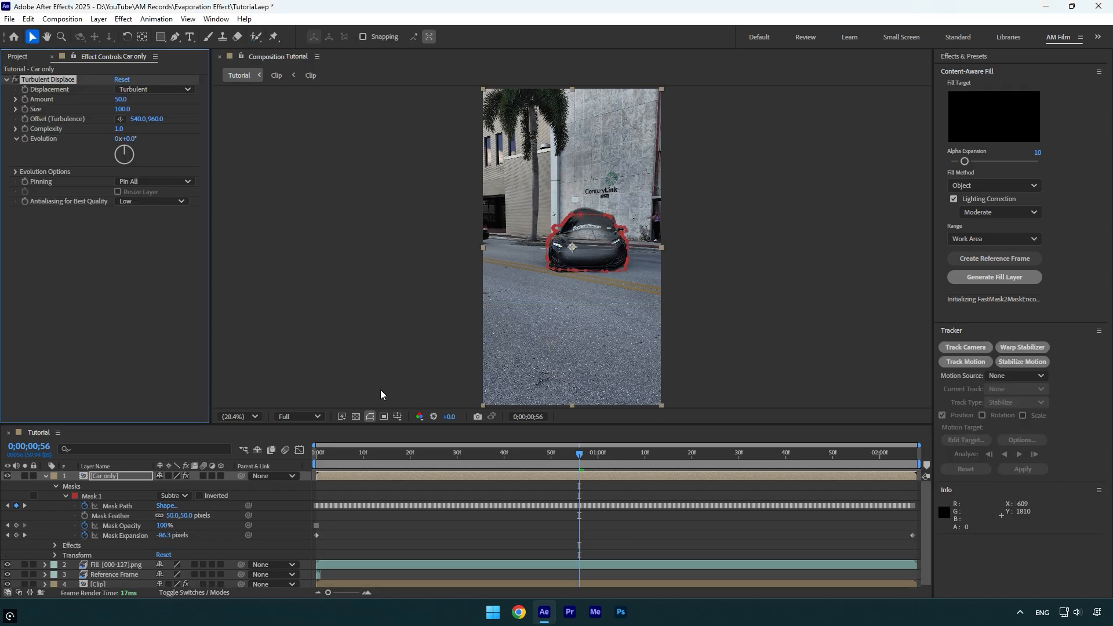
click(369, 416)
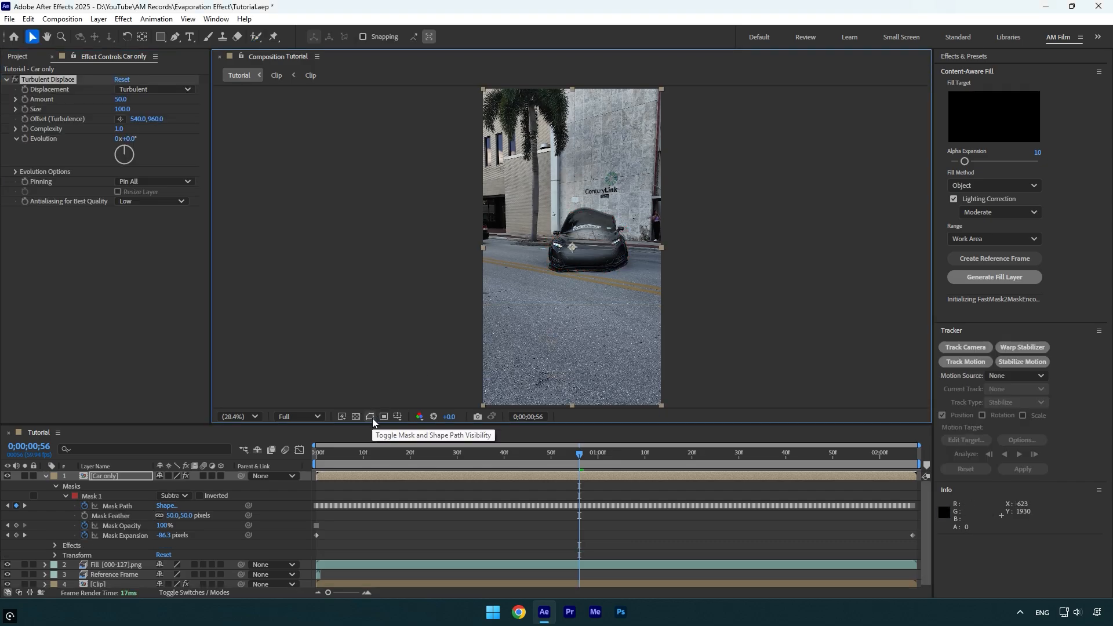
click(153, 89)
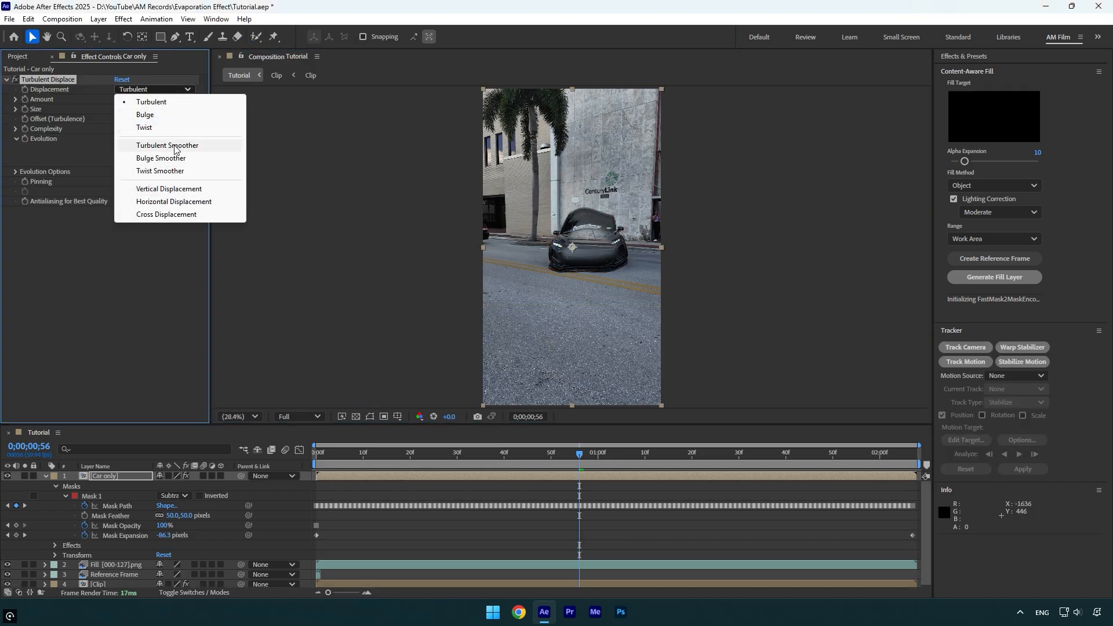
click(168, 145)
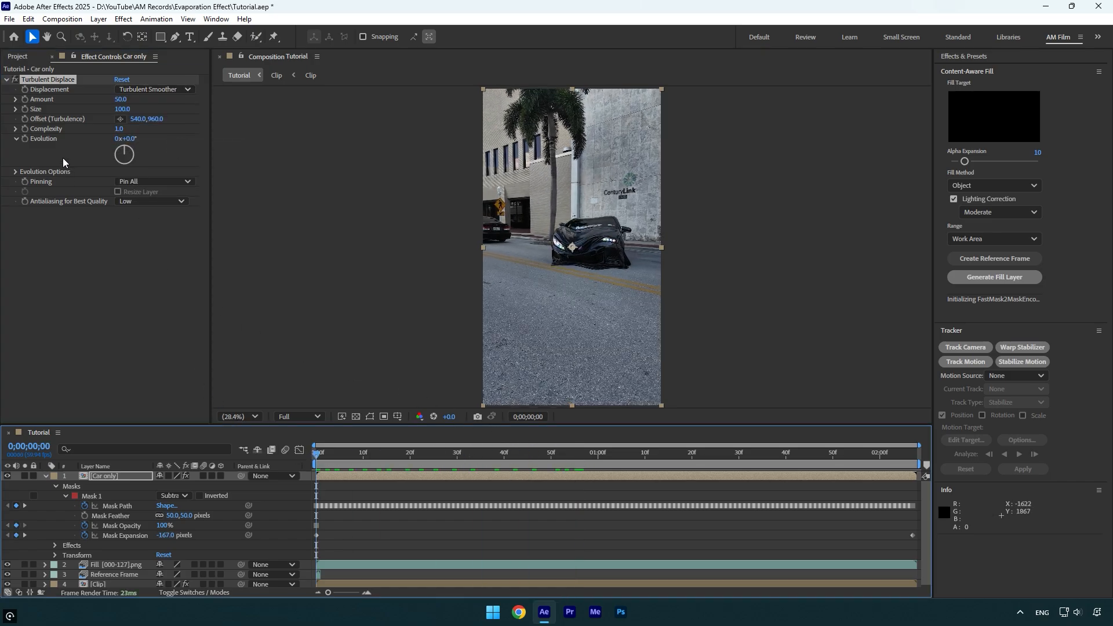
double_click(121, 99)
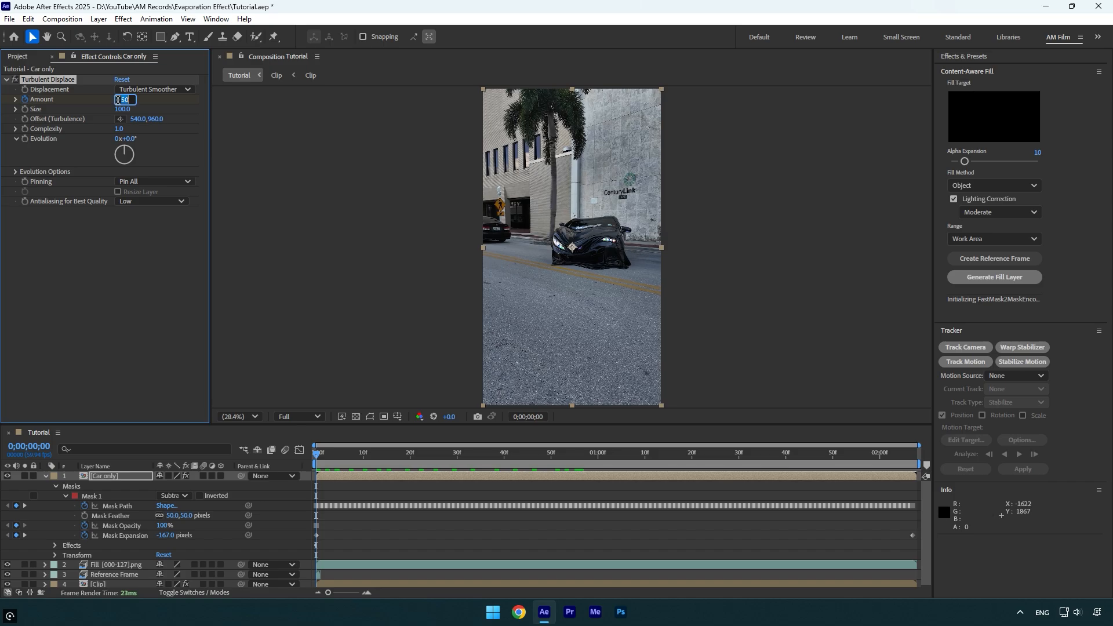
click(809, 461)
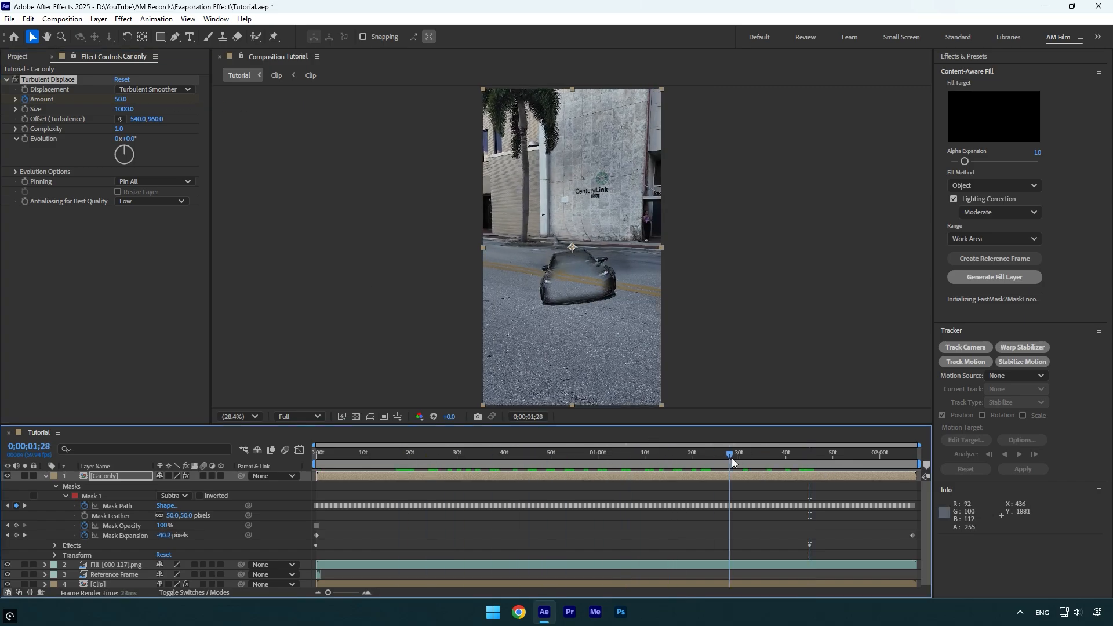
click(677, 453)
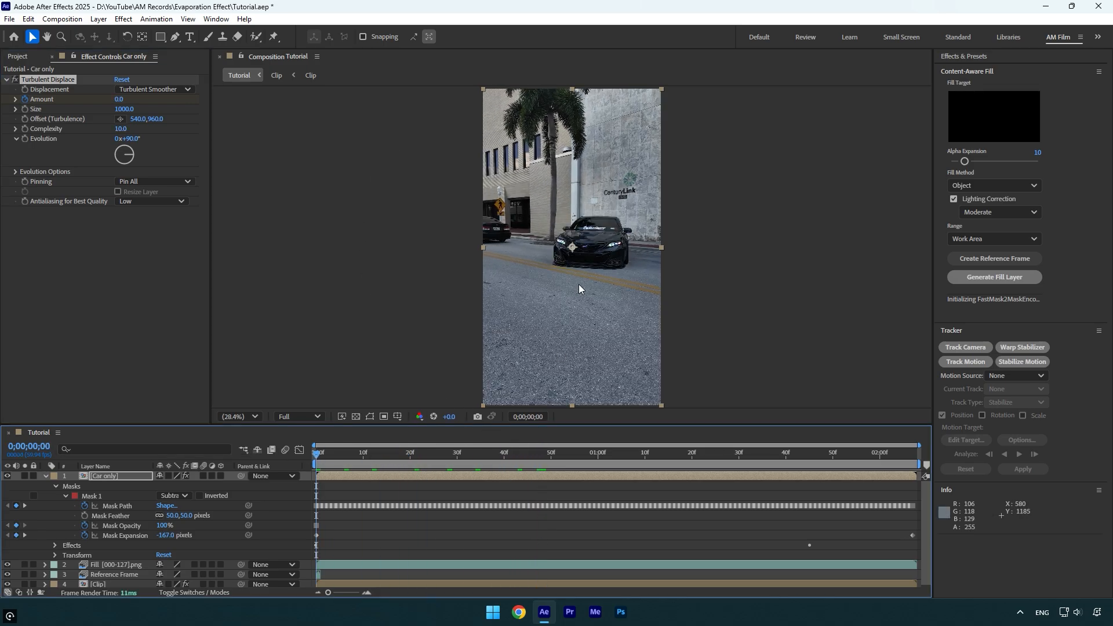
- Add Find Edges to the car layer, inverted and blended 76% with the original
key(Space)
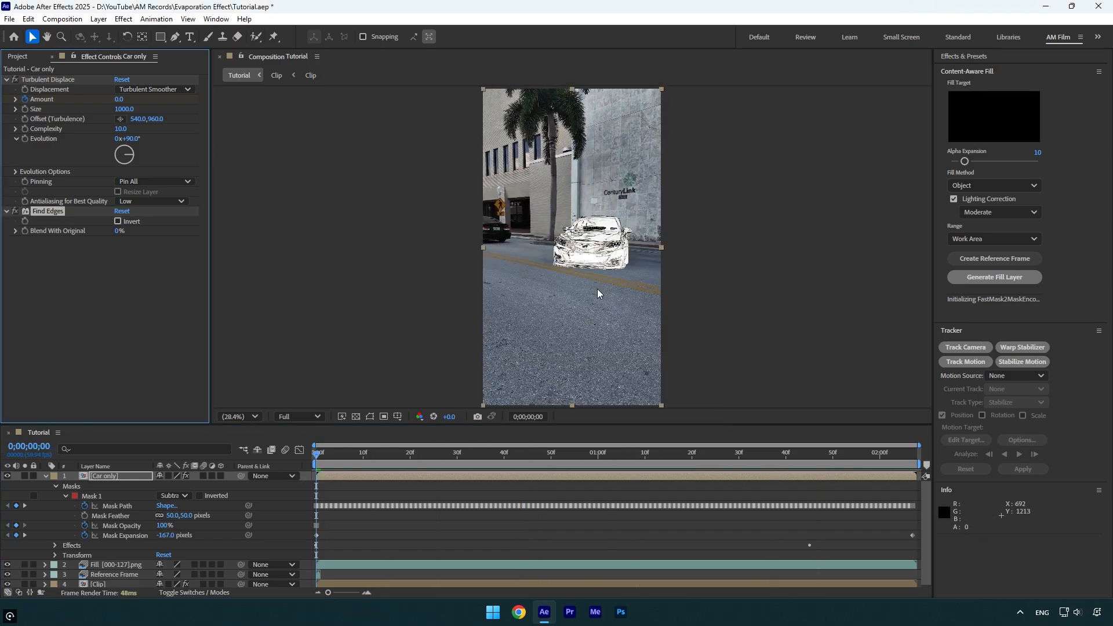
click(118, 221)
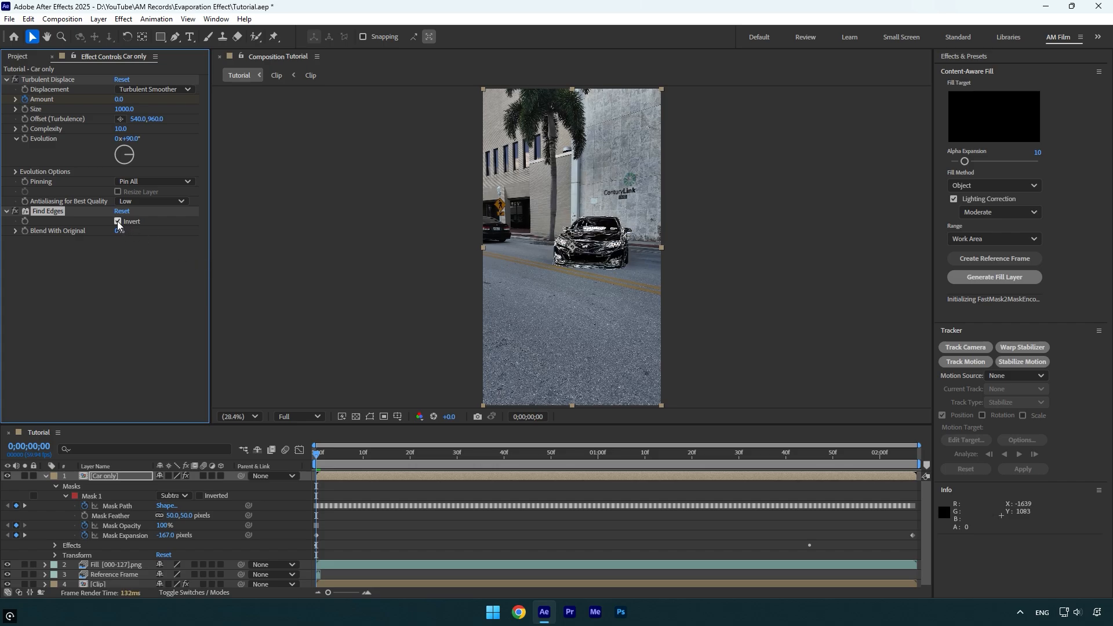
click(118, 221)
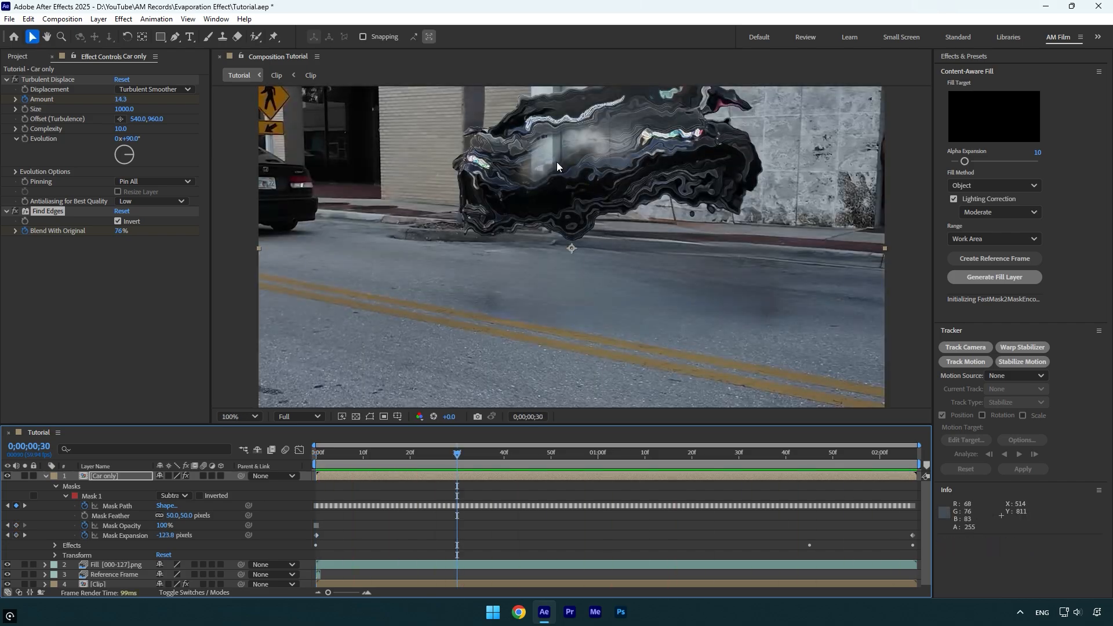
- Set Turbulent Displace antialiasing to High and check the vanishing car later in the clip at 25% zoom
click(154, 201)
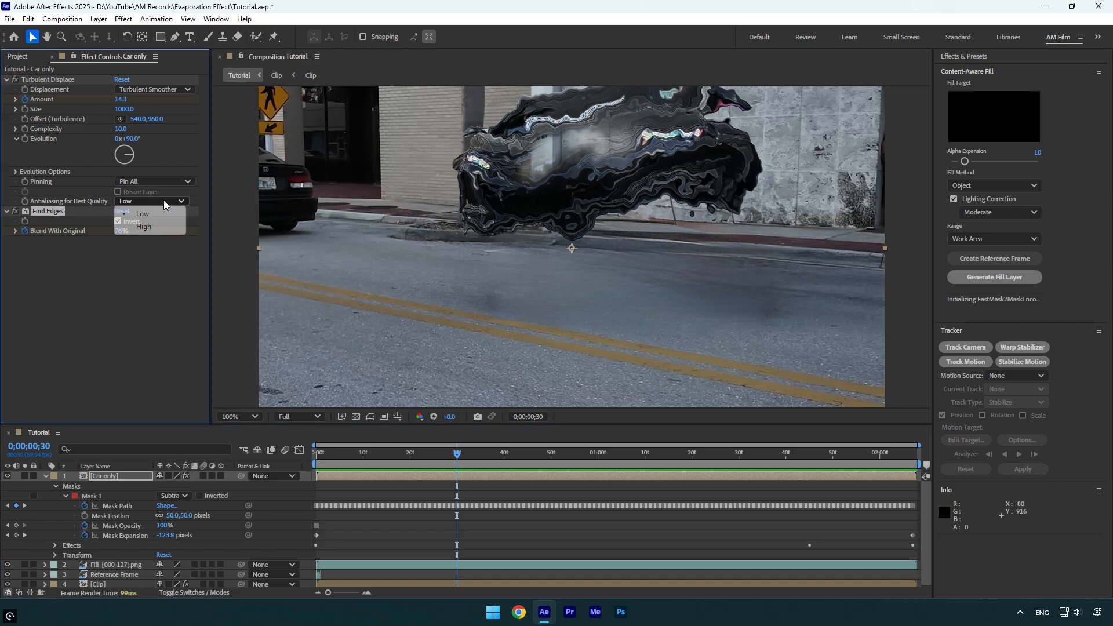
click(144, 227)
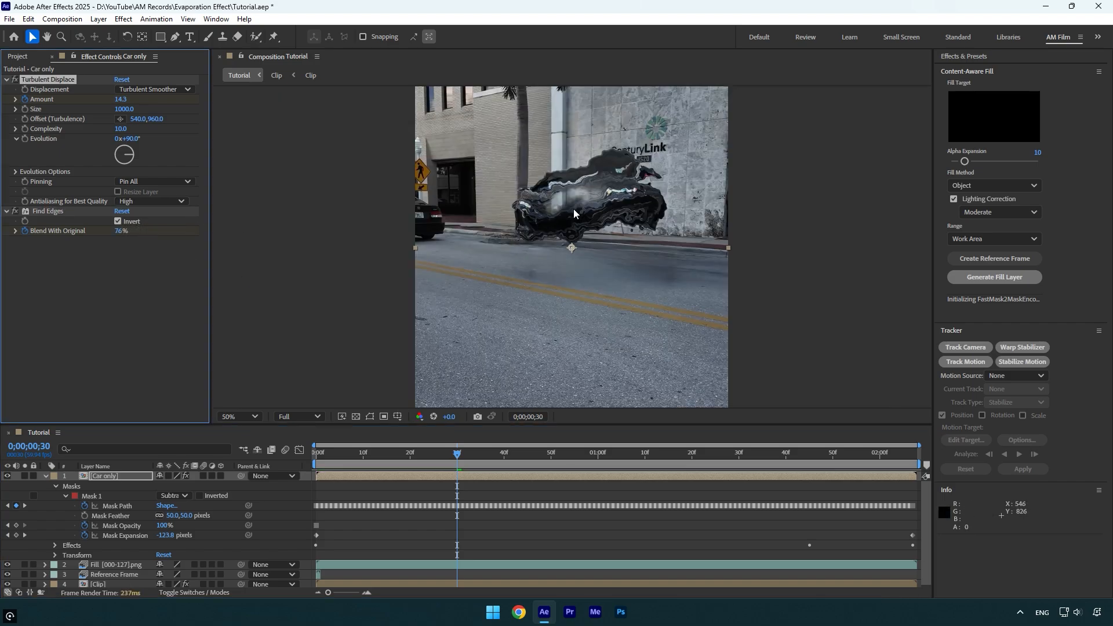
click(240, 420)
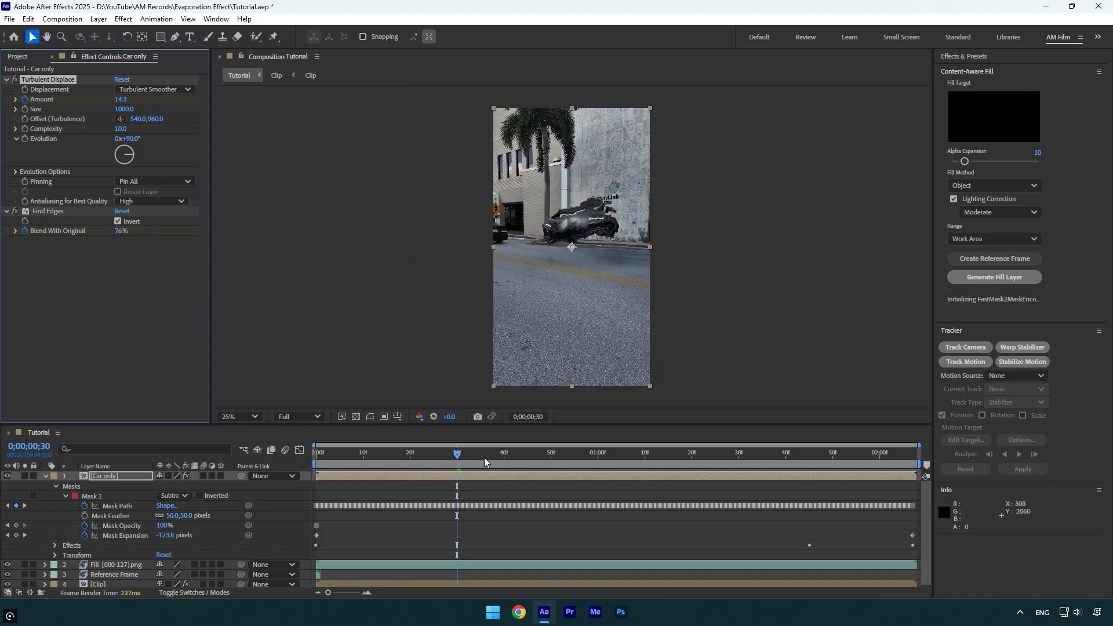
click(787, 452)
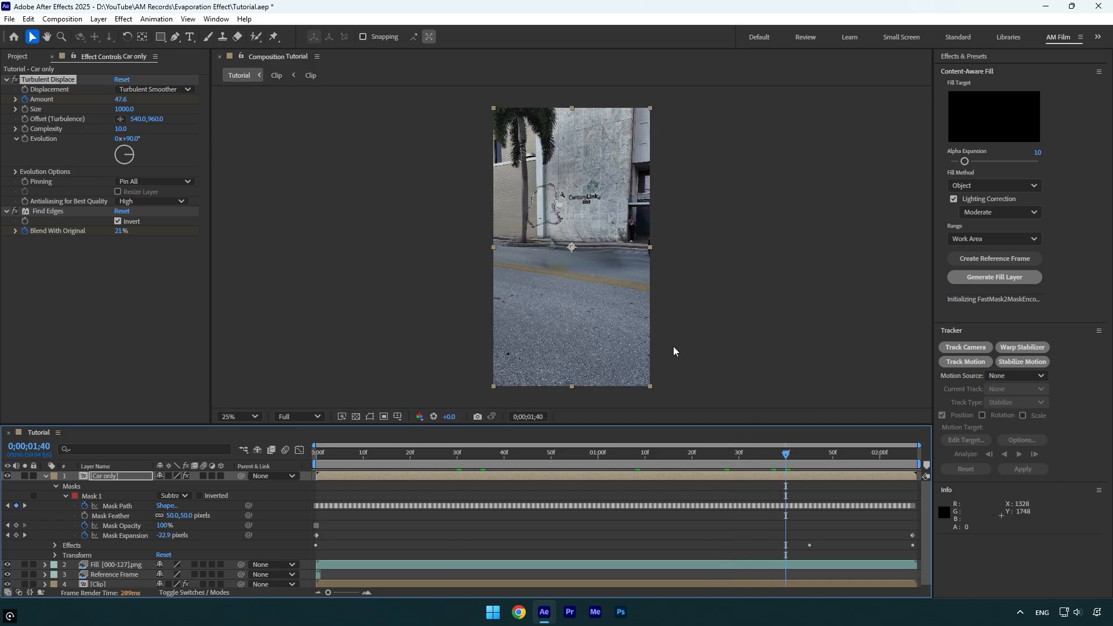
mouse_move(562, 269)
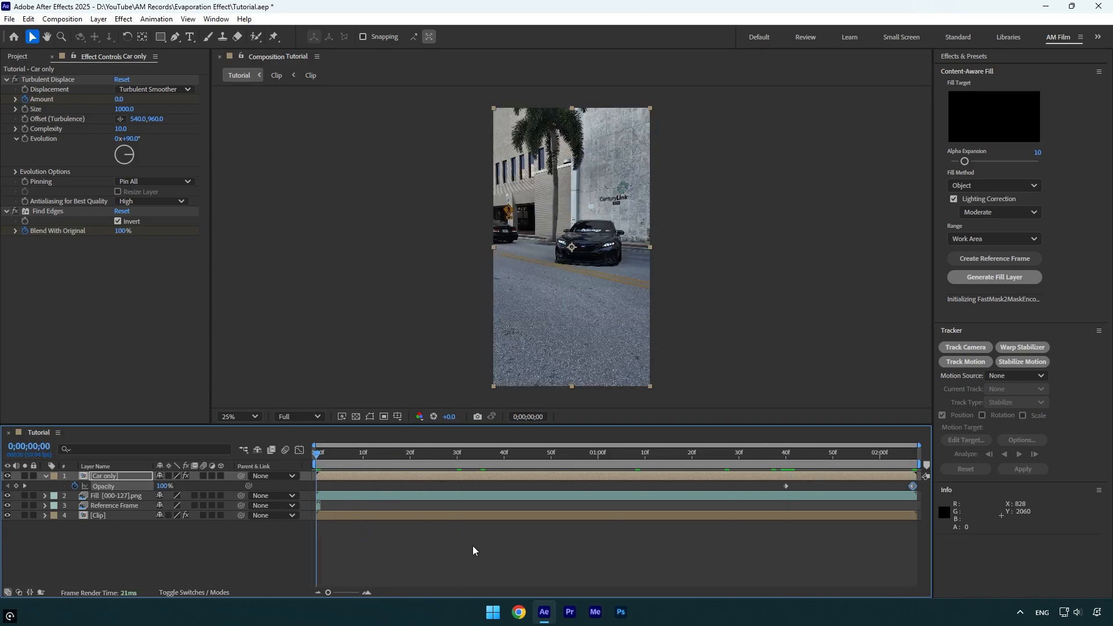
- Make a Shadow copy of the car layer with black Fill at 40% opacity and Gaussian Blur 65.8
key(space)
text(Shadow)
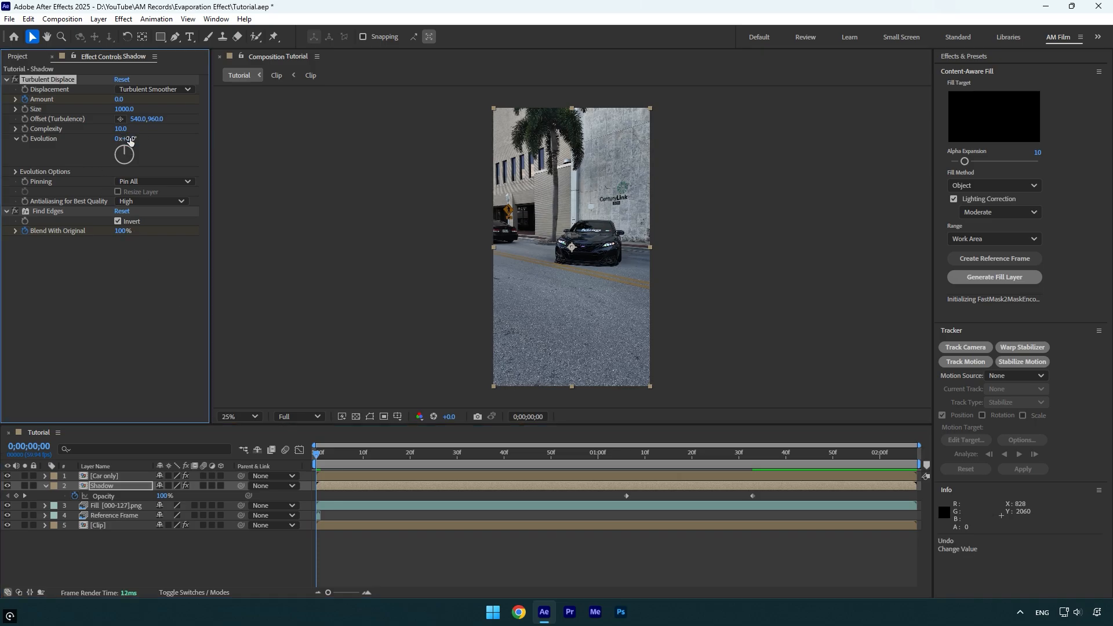
click(518, 453)
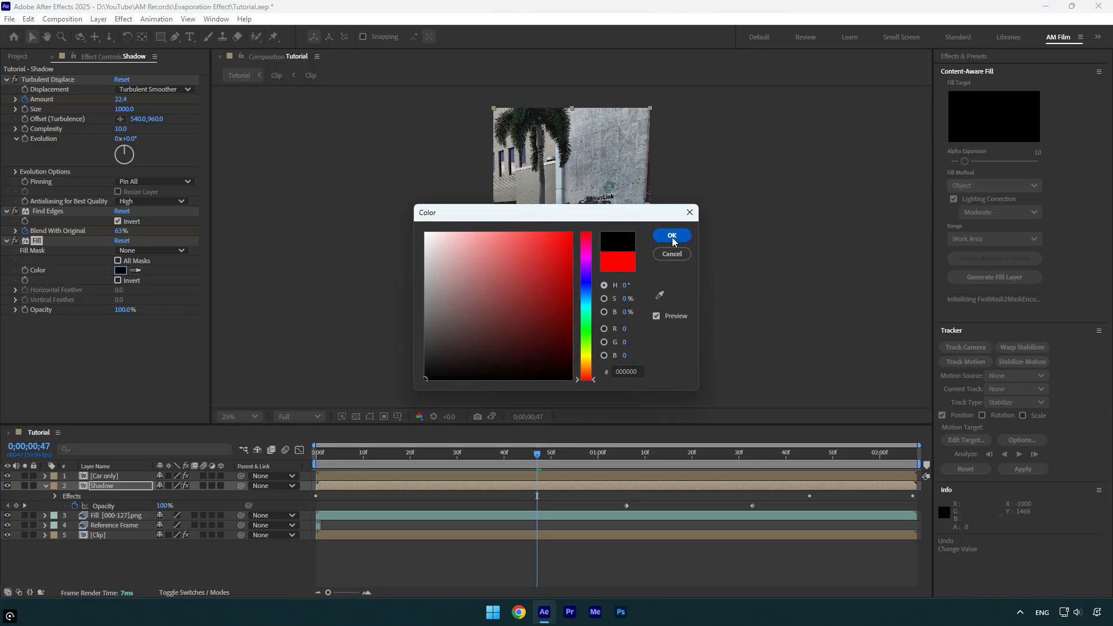
click(670, 236)
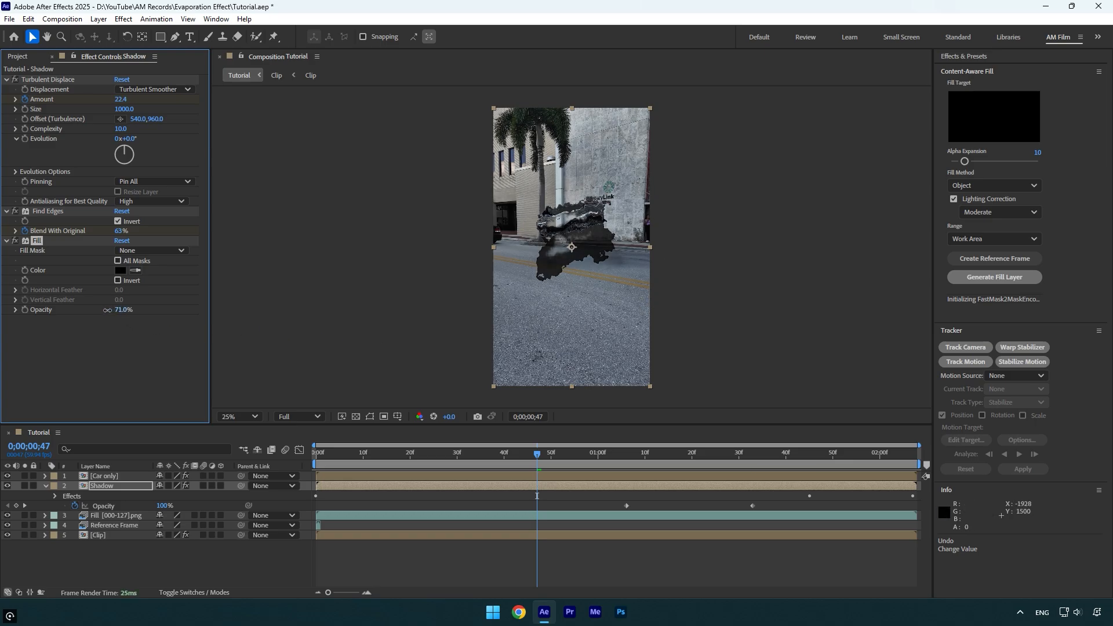
text(gaus)
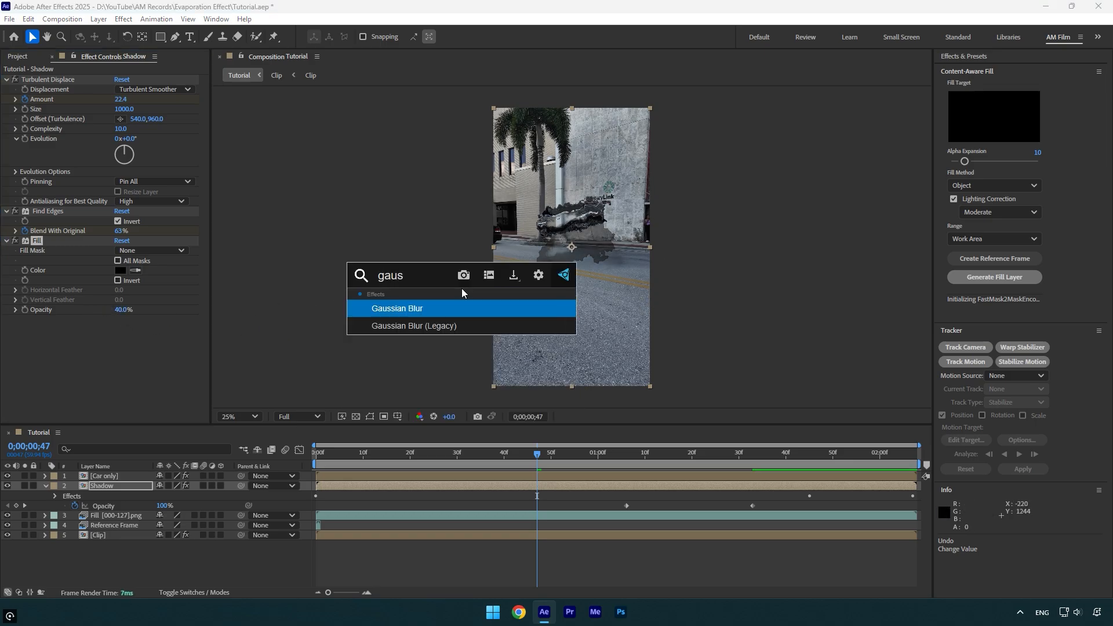
double_click(396, 308)
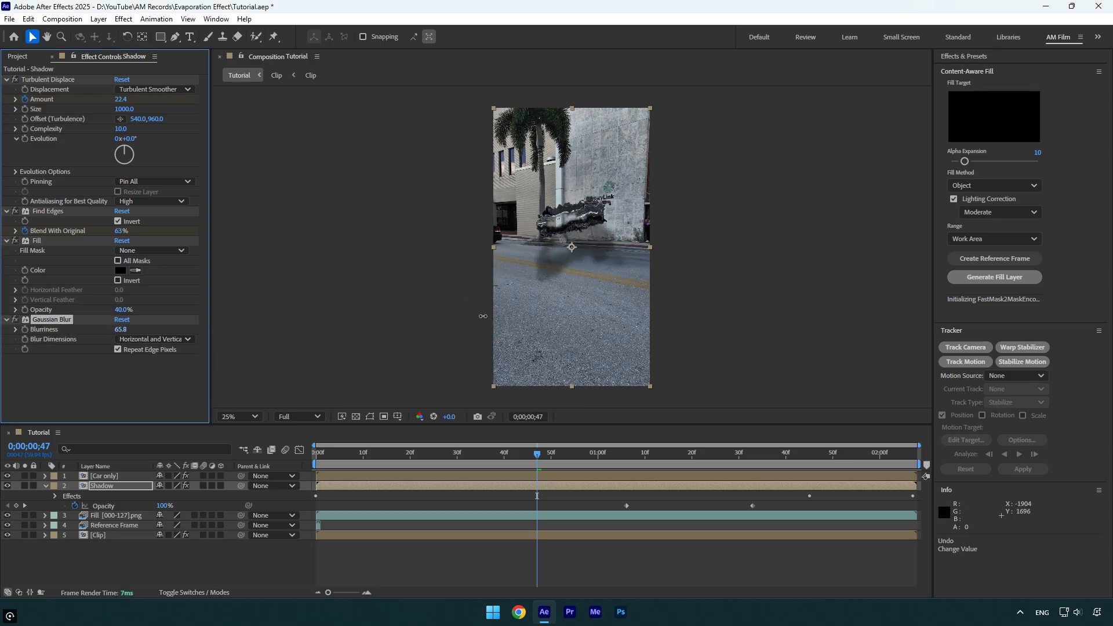